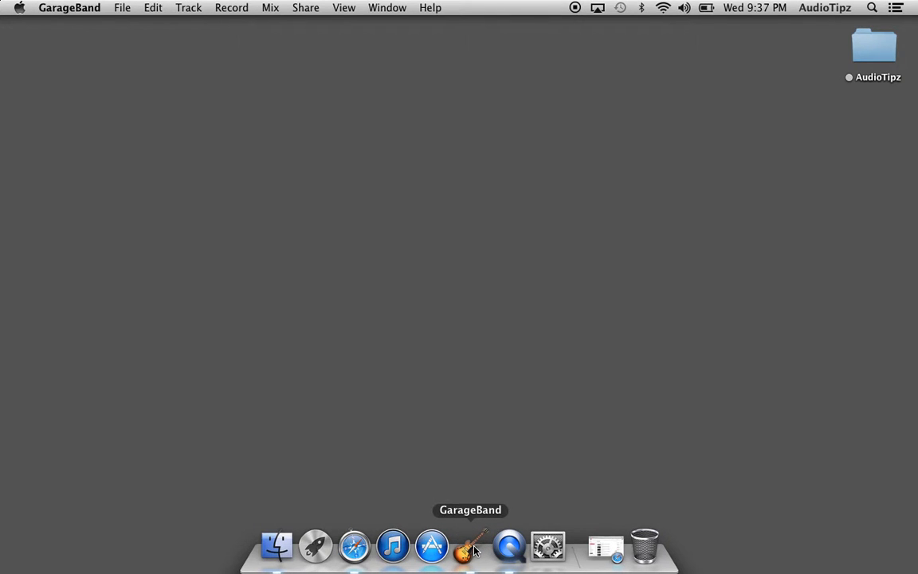
# Launch GarageBand from the Dock to reach the new-project chooser
pyautogui.click(471, 546)
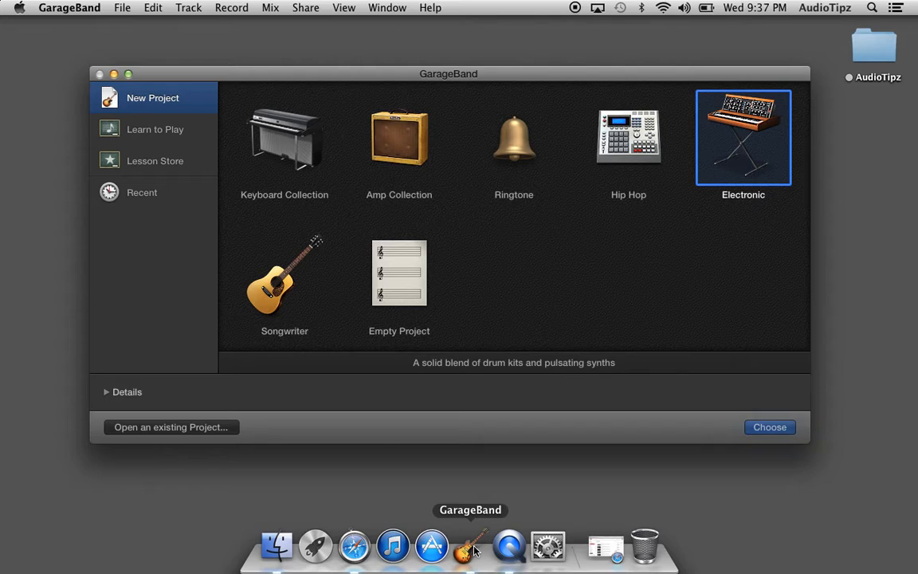
pyautogui.moveTo(312, 385)
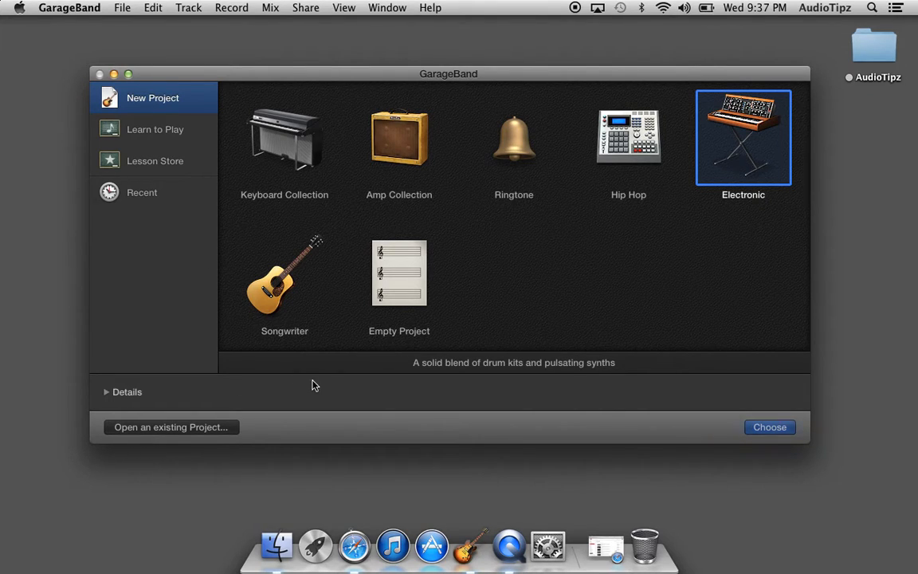
pyautogui.moveTo(158, 163)
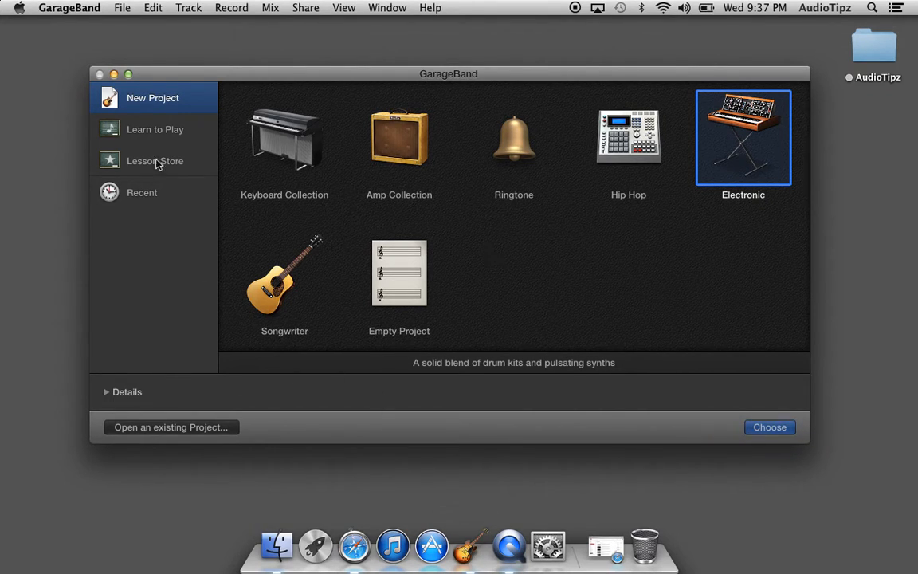
pyautogui.moveTo(275, 287)
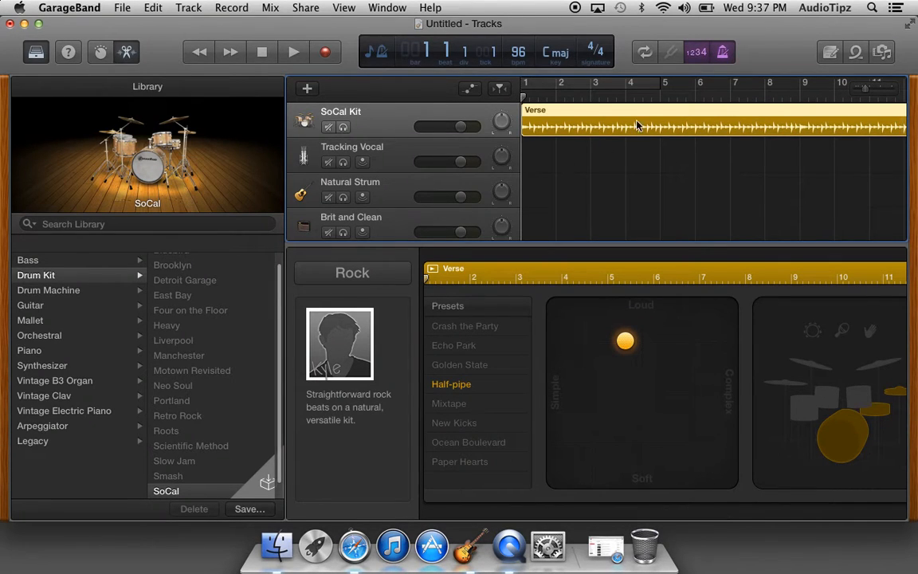
# Play and stop the SoCal Kit drum verse, rewind to the start, and select Tracking Vocal
pyautogui.click(292, 52)
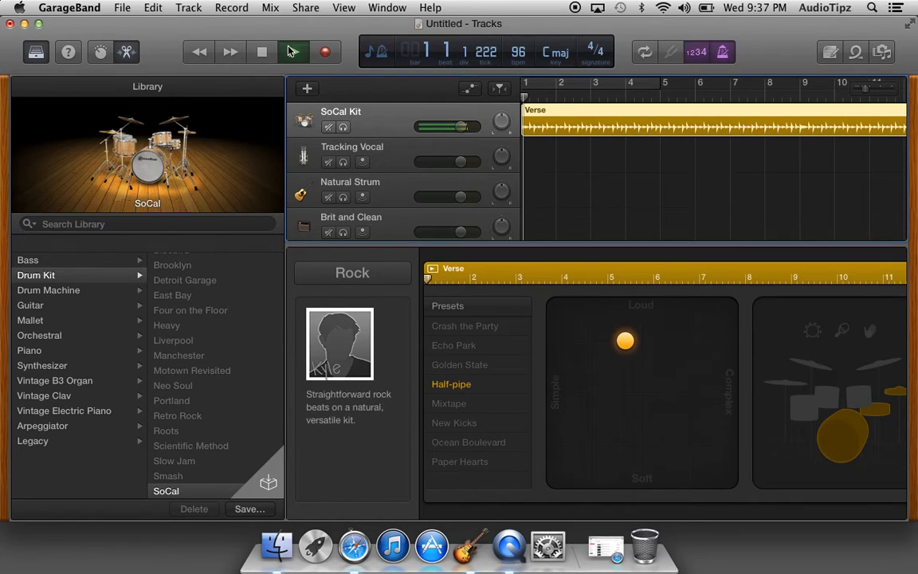
pyautogui.click(292, 52)
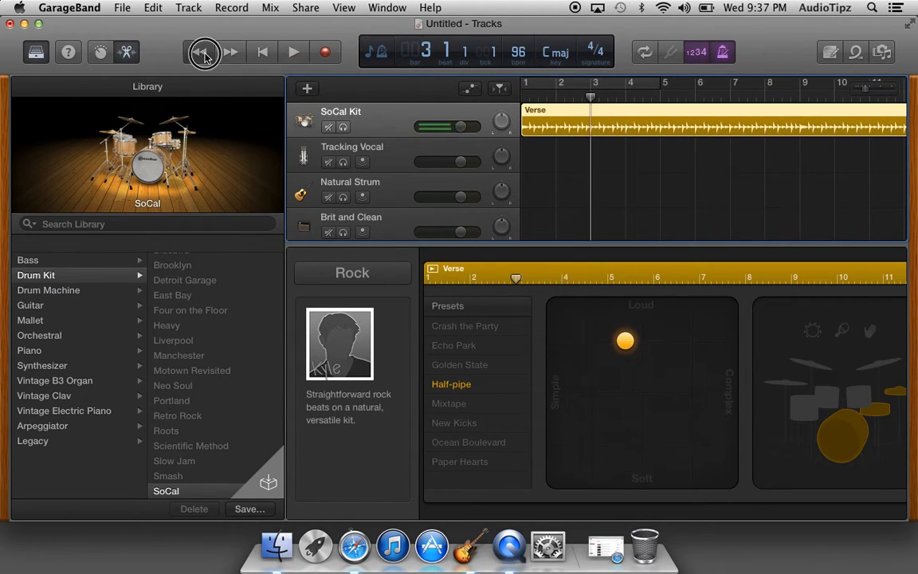
pyautogui.click(205, 52)
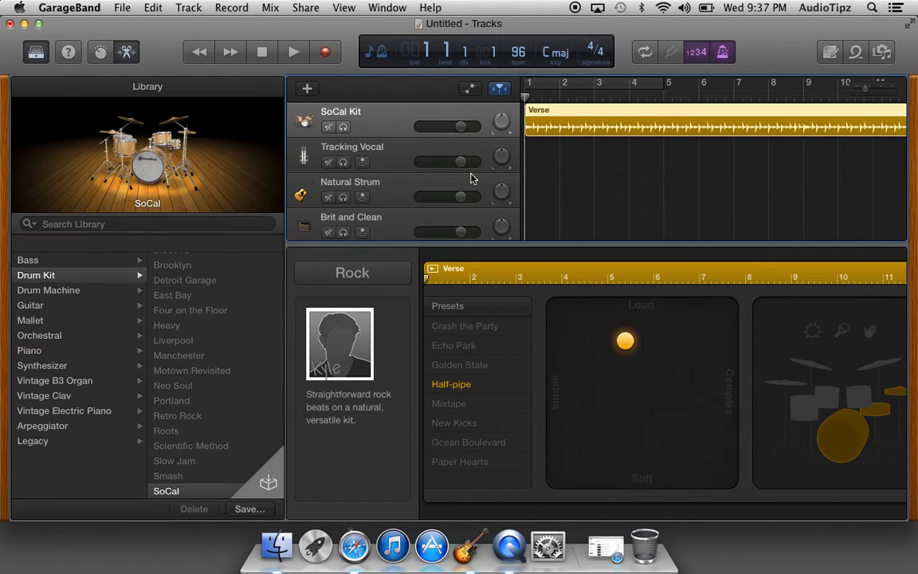
pyautogui.click(352, 151)
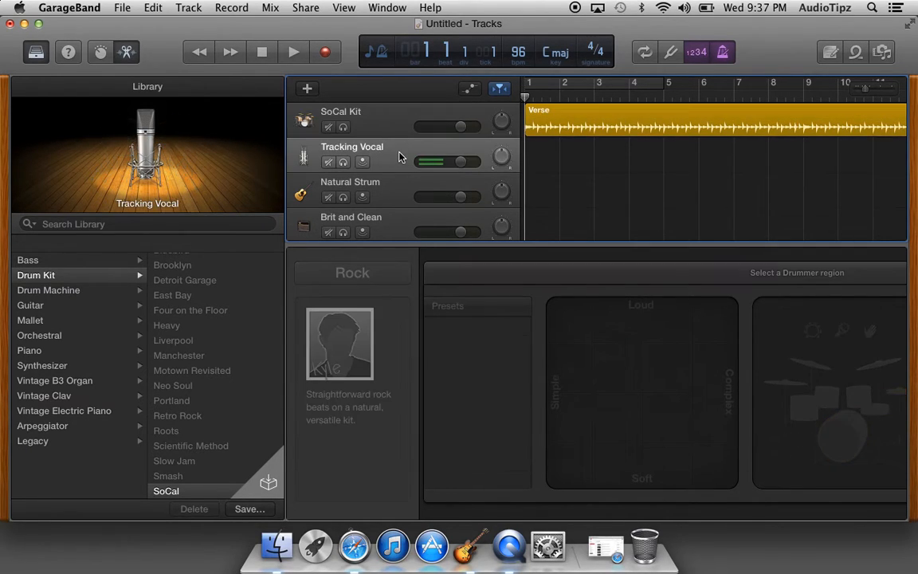